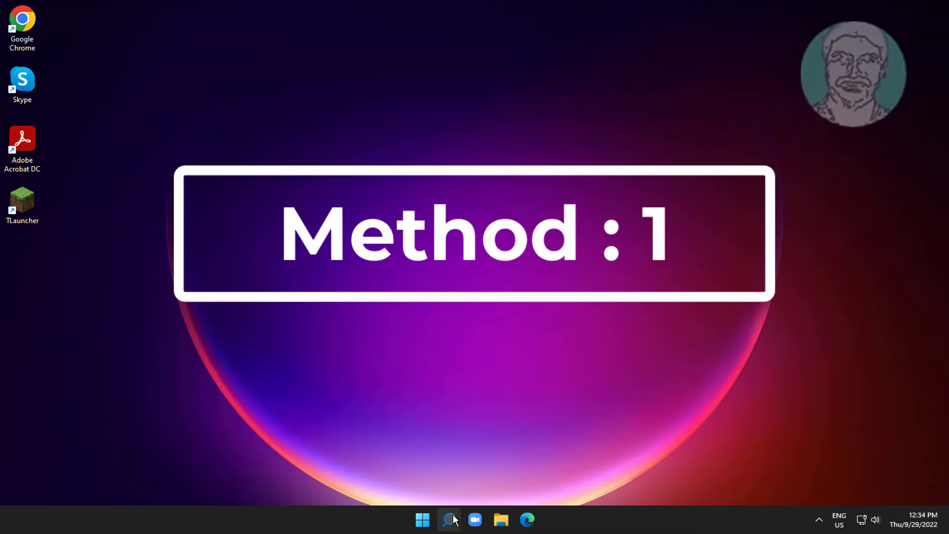
Search Windows for the On-Screen Keyboard and launch it.
{"action": "left_click", "coordinate": [448, 519]}
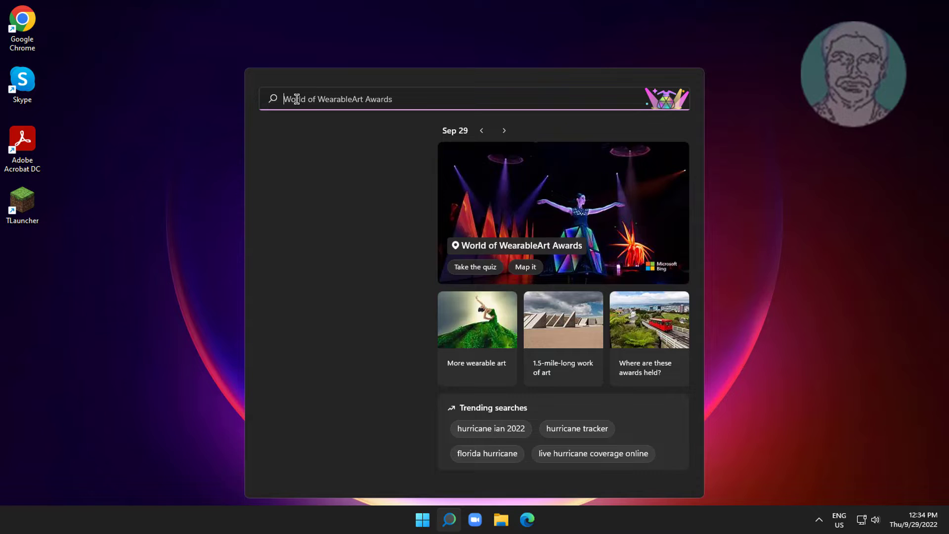
{"action": "type", "text": "ongr"}
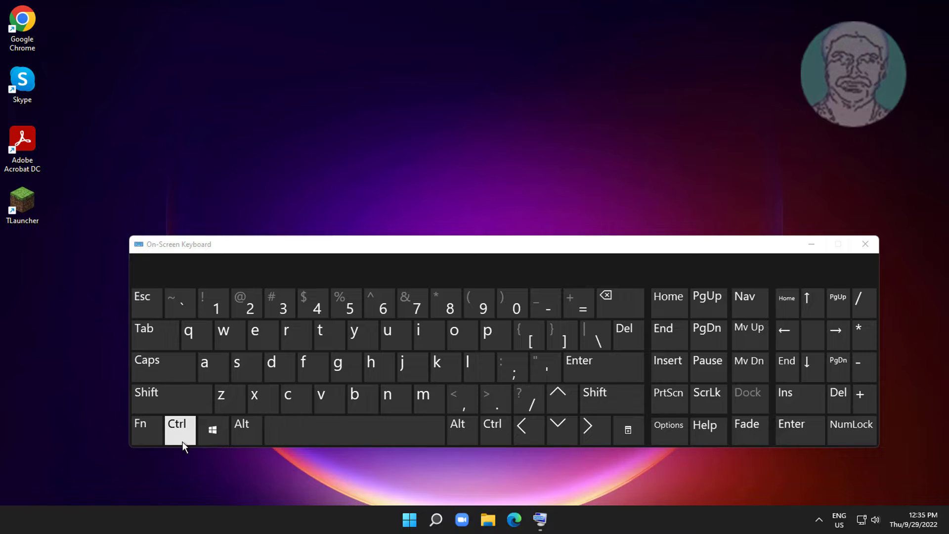
{"action": "left_click", "coordinate": [179, 430]}
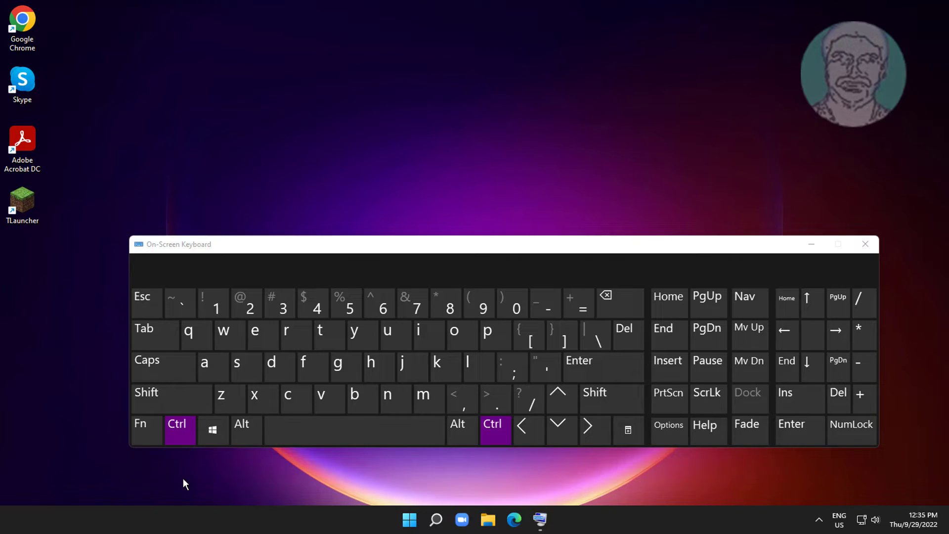
{"action": "left_click", "coordinate": [179, 430]}
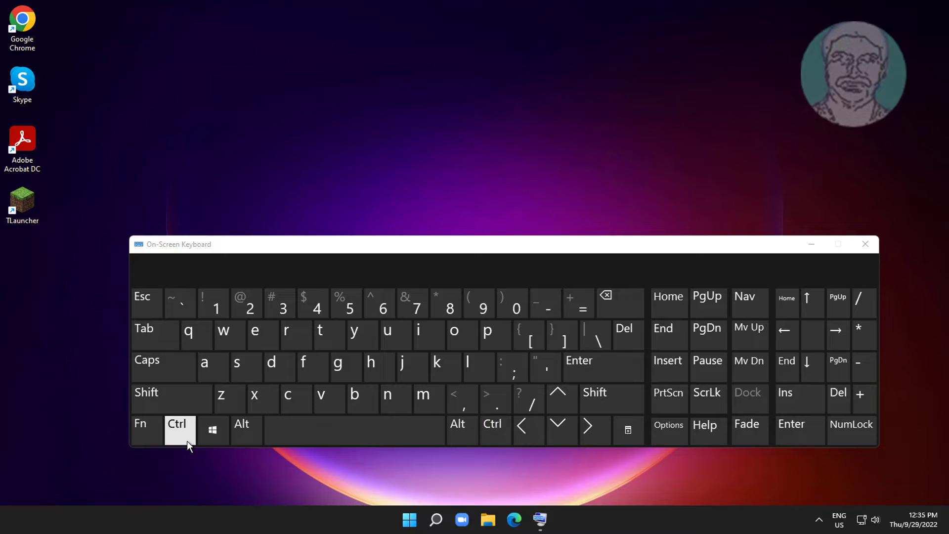
{"action": "left_click", "coordinate": [179, 429]}
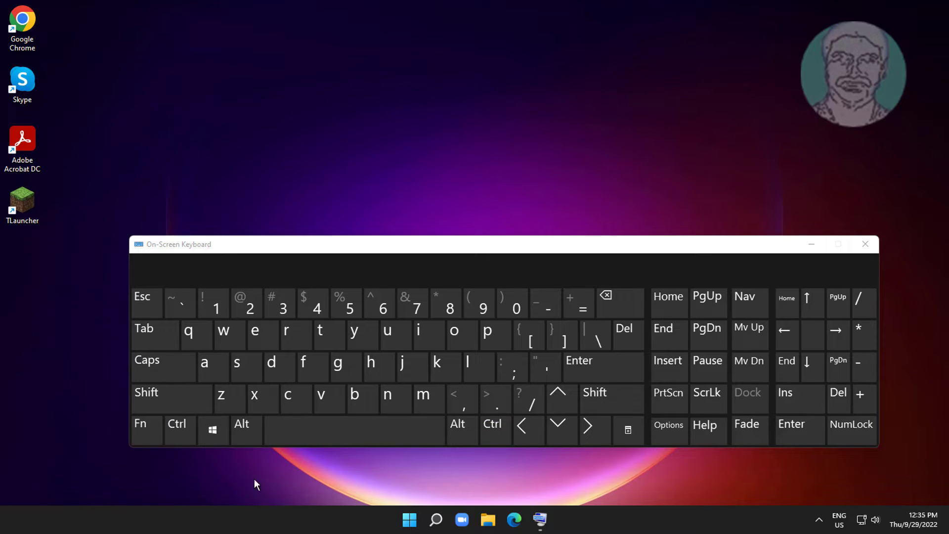
{"action": "left_click", "coordinate": [864, 245]}
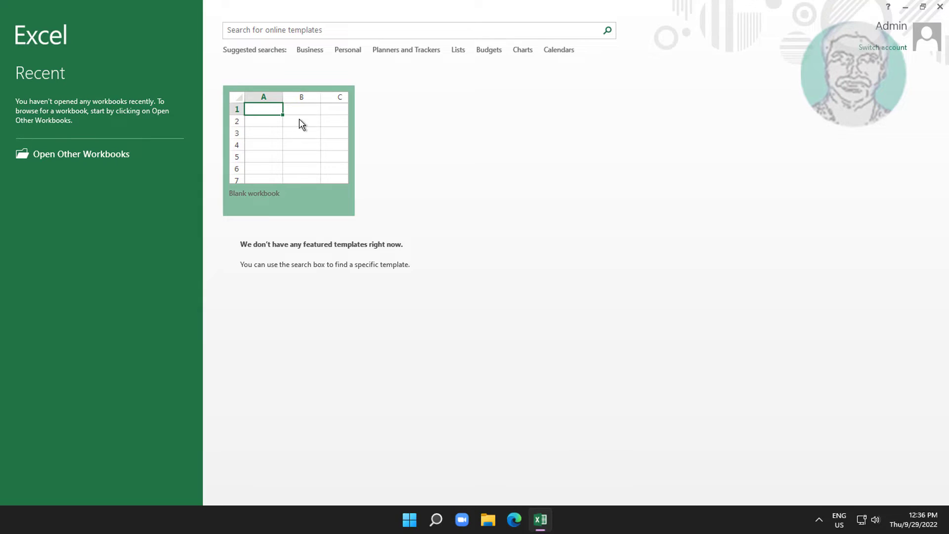
Create a blank Excel workbook and bring up Excel Options at General.
{"action": "left_click", "coordinate": [287, 150]}
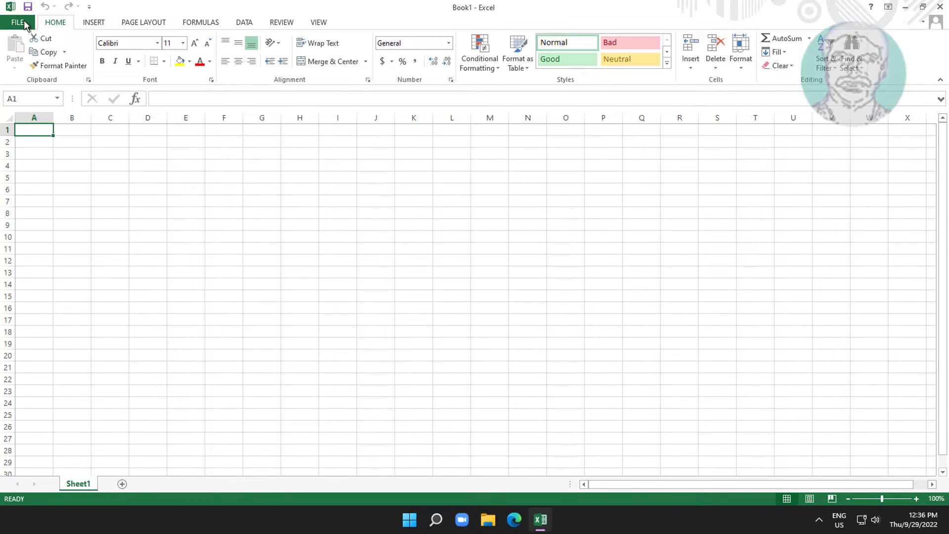
{"action": "left_click", "coordinate": [17, 23]}
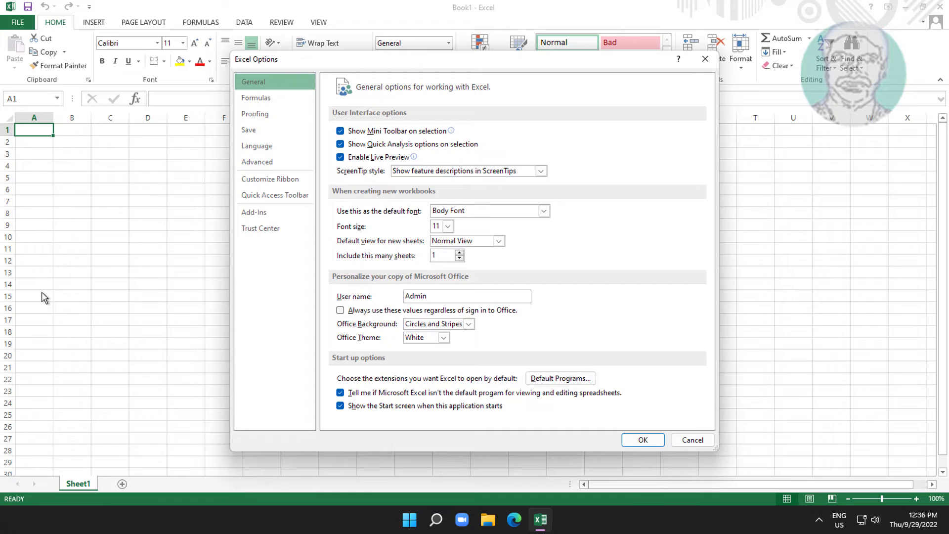
In Advanced settings, uncheck 'Zoom on roll with IntelliMouse' and apply with OK.
{"action": "left_click", "coordinate": [257, 161]}
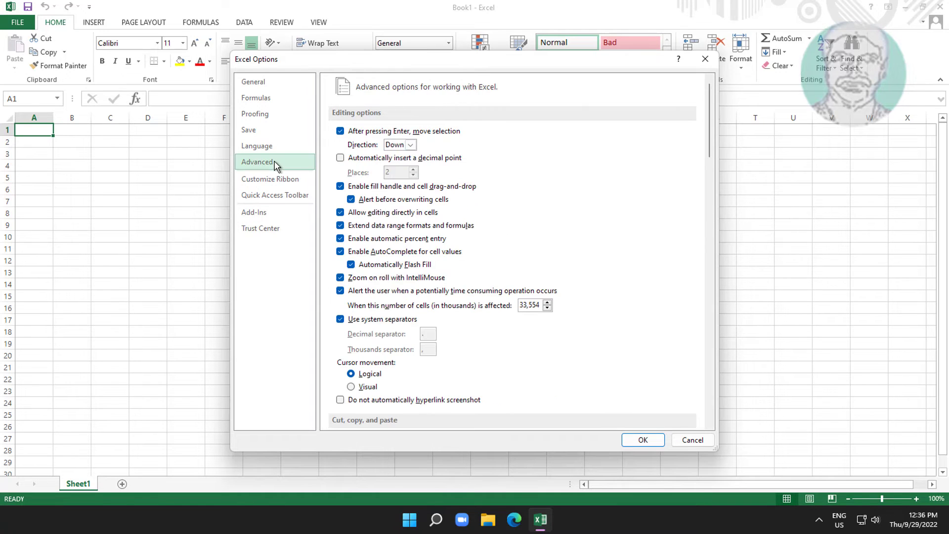
{"action": "mouse_move", "coordinate": [398, 356]}
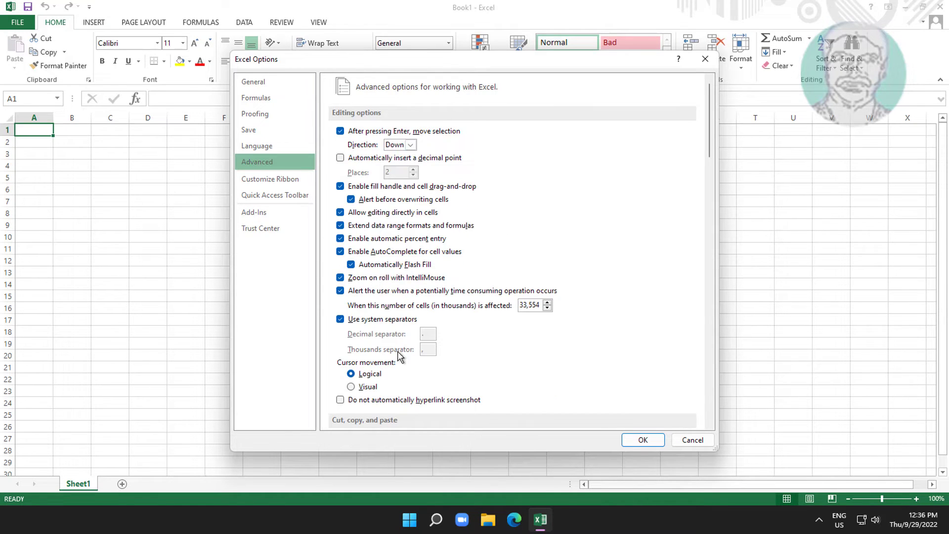
{"action": "left_click", "coordinate": [339, 276]}
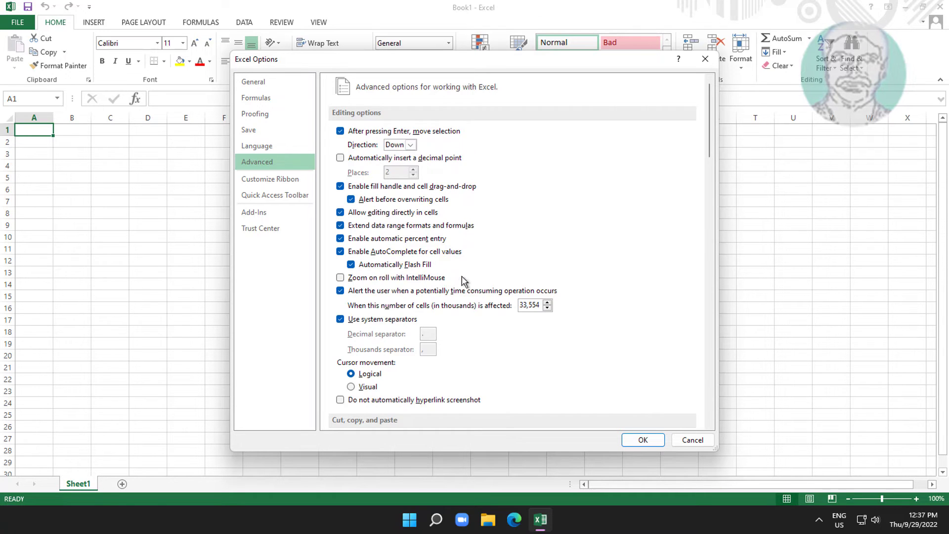
{"action": "left_click", "coordinate": [642, 439]}
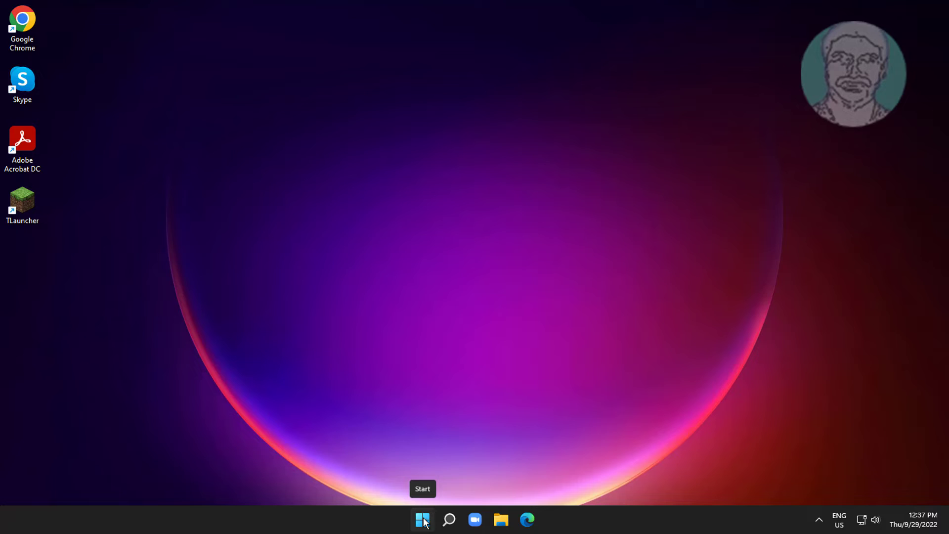
In Device Manager, expand Mice and other pointing devices and bring up VMware Pointing Device actions.
{"action": "right_click", "coordinate": [422, 519]}
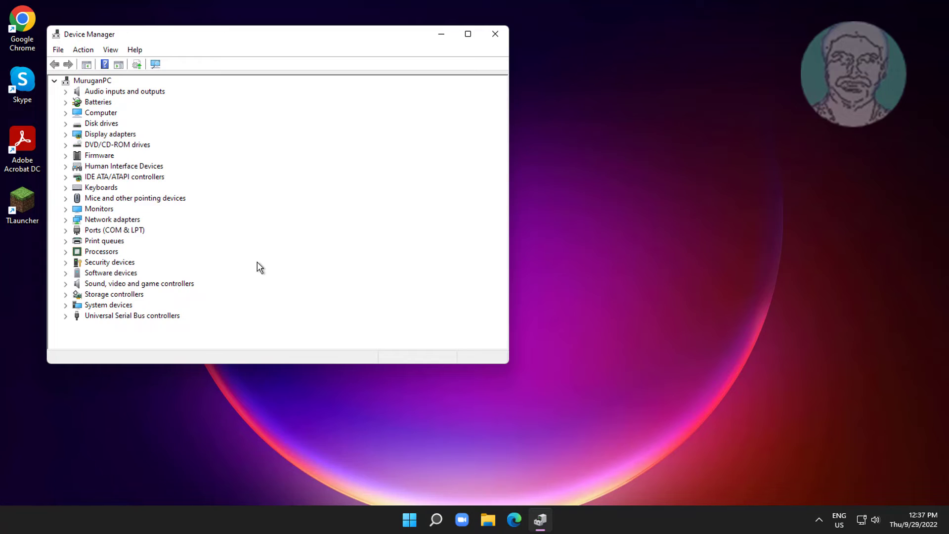
{"action": "left_click", "coordinate": [135, 197]}
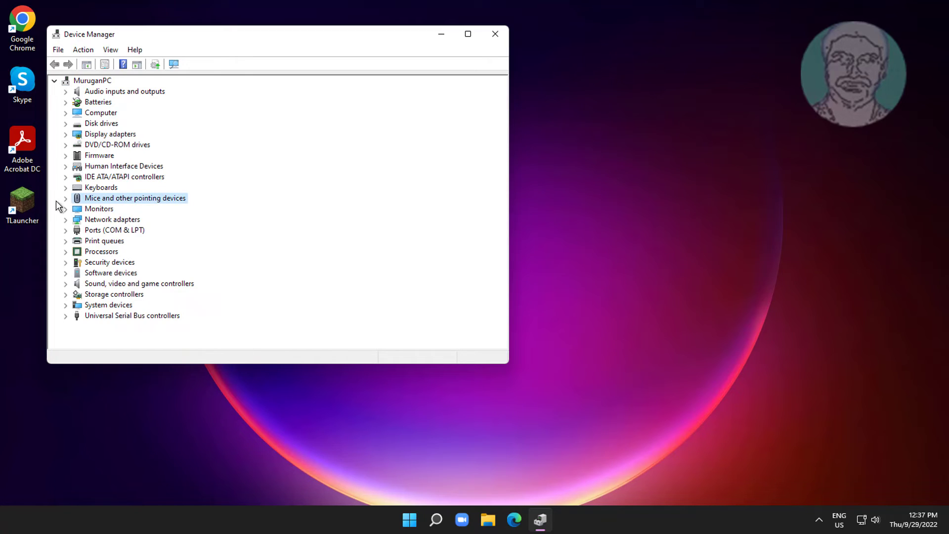
{"action": "left_click", "coordinate": [65, 198]}
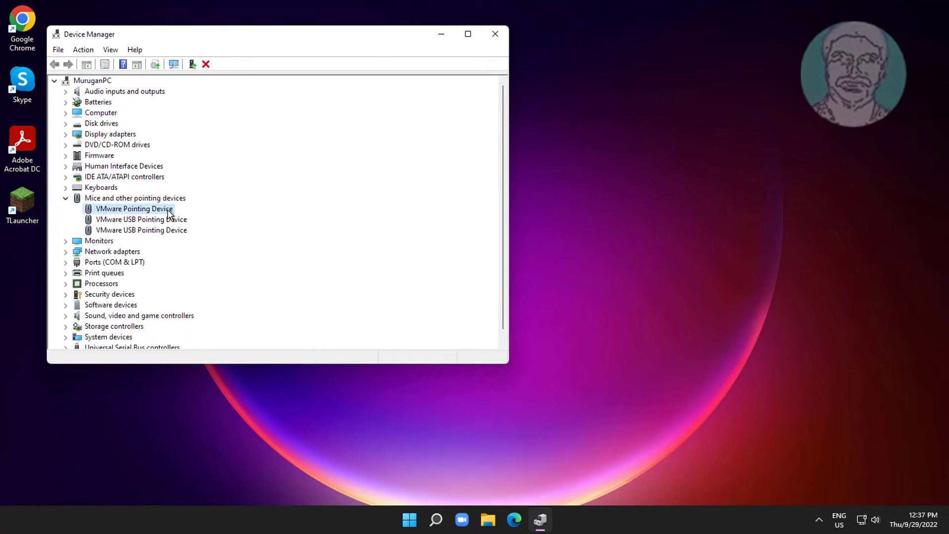
{"action": "right_click", "coordinate": [133, 208]}
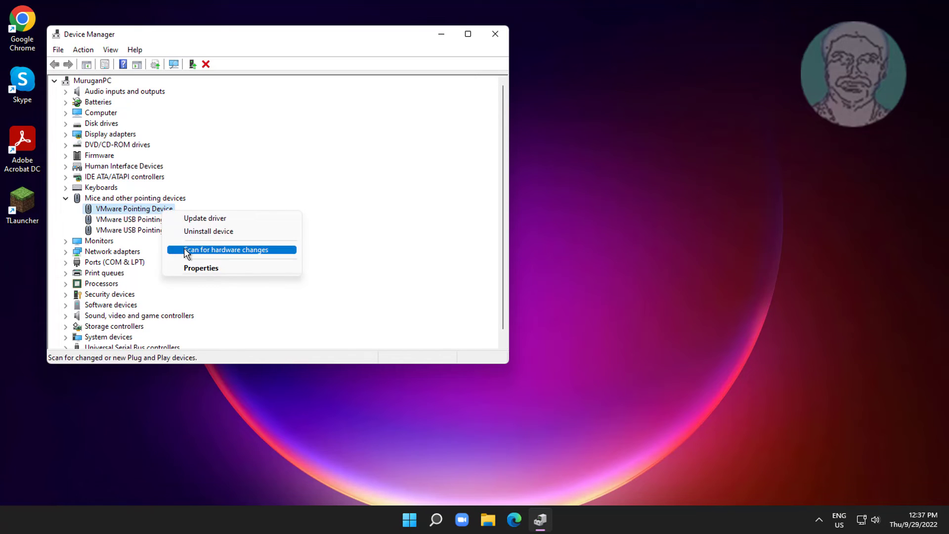
Update the driver by picking VMware Pointing Device from compatible drivers on this computer, then close.
{"action": "left_click", "coordinate": [205, 217]}
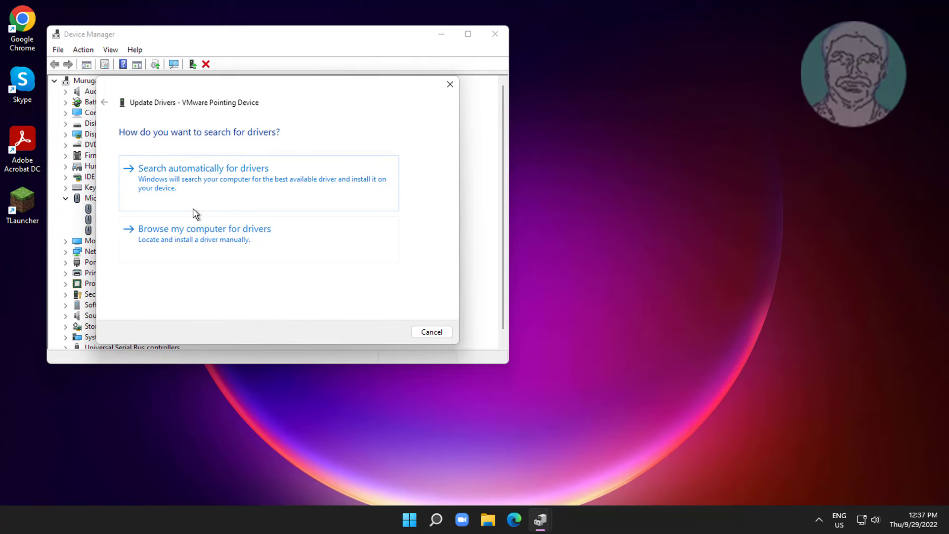
{"action": "left_click", "coordinate": [204, 228]}
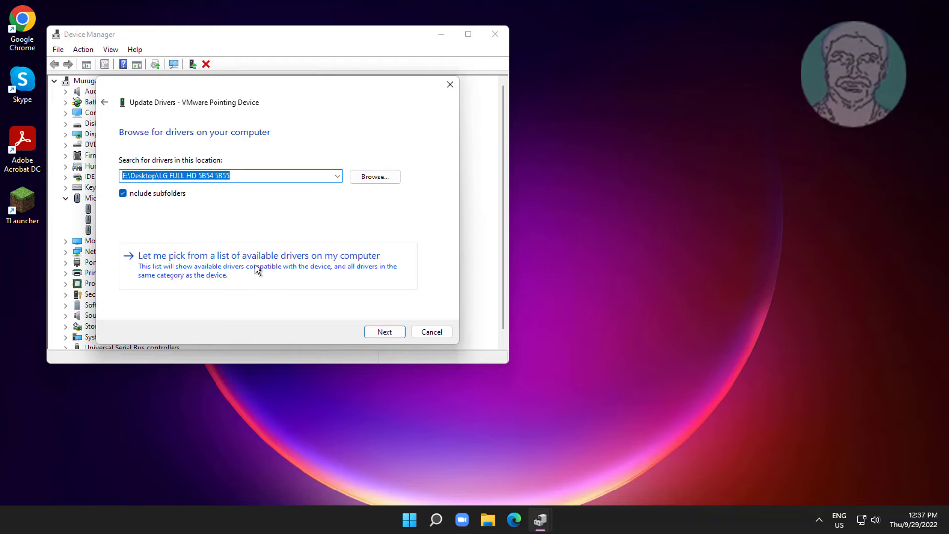
{"action": "left_click", "coordinate": [257, 255]}
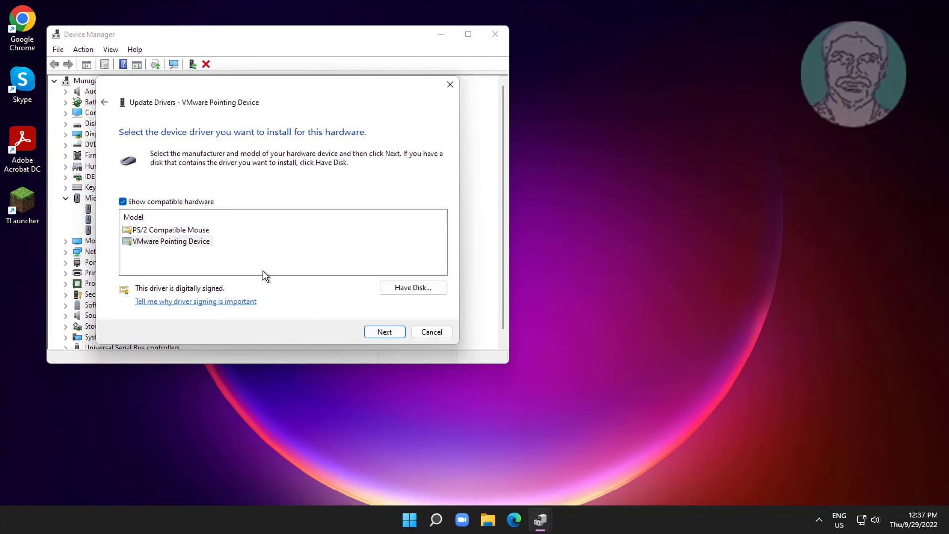
{"action": "left_click", "coordinate": [174, 241]}
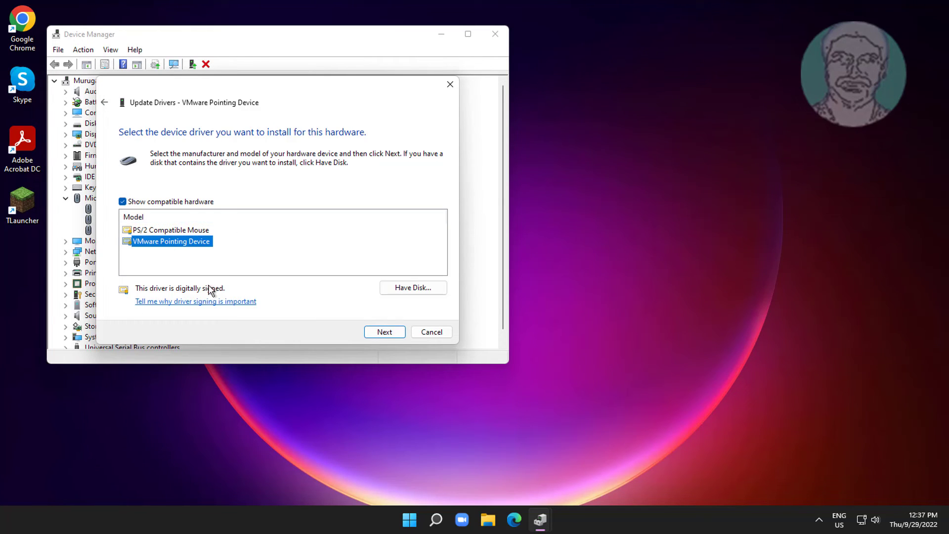
{"action": "left_click", "coordinate": [385, 332]}
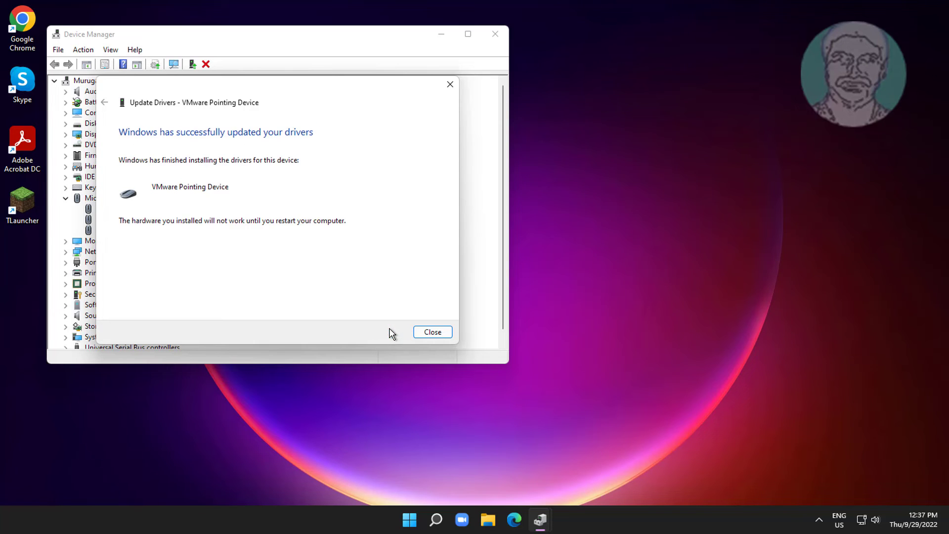
{"action": "left_click", "coordinate": [432, 332]}
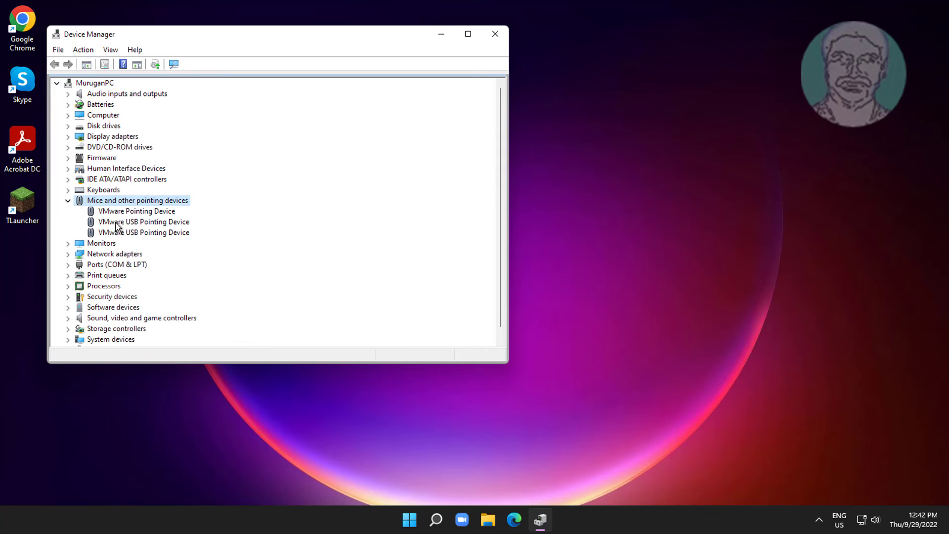
Choose Uninstall device for the VMware Pointing Device, reaching the confirmation prompt.
{"action": "right_click", "coordinate": [136, 210]}
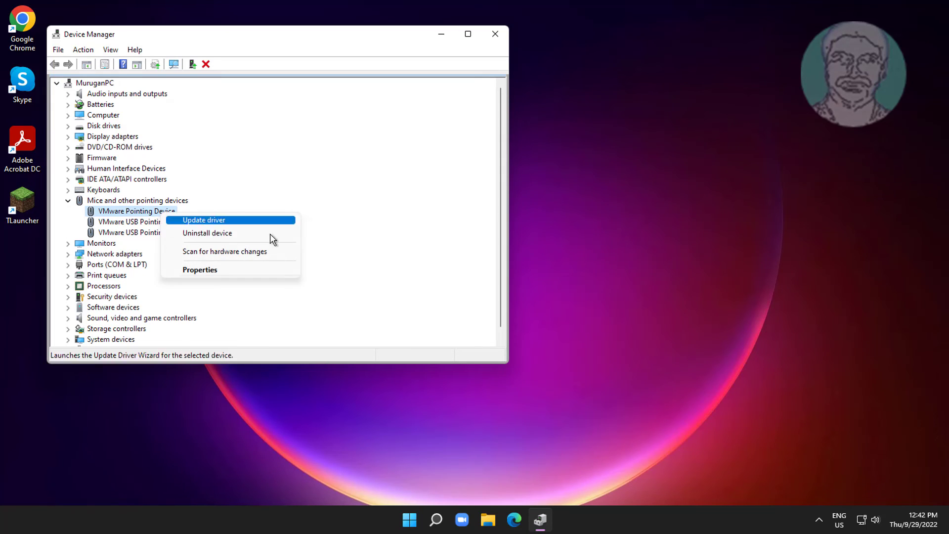
{"action": "left_click", "coordinate": [207, 233]}
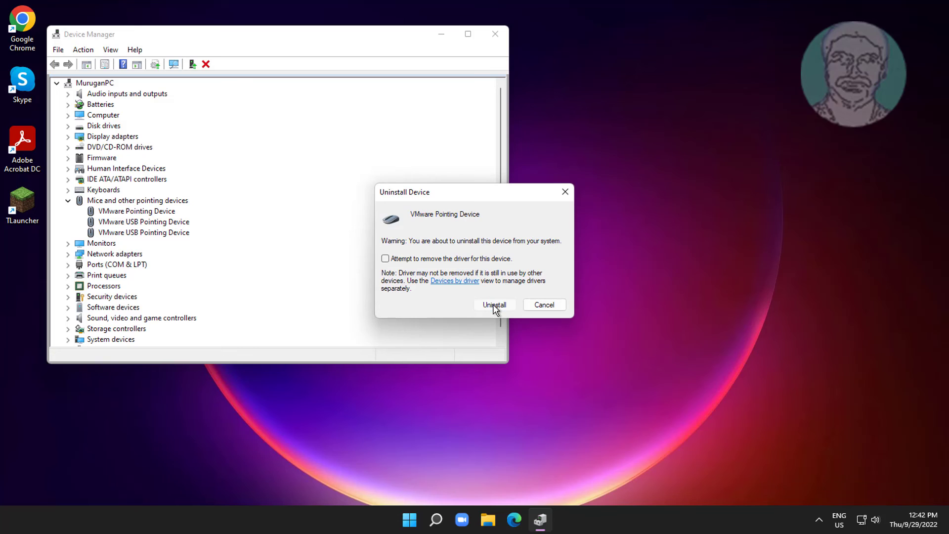